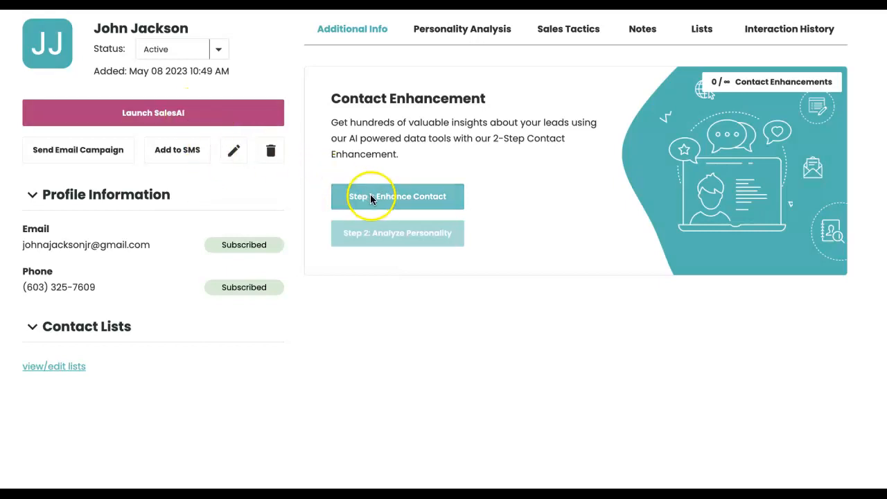
pyautogui.click(397, 196)
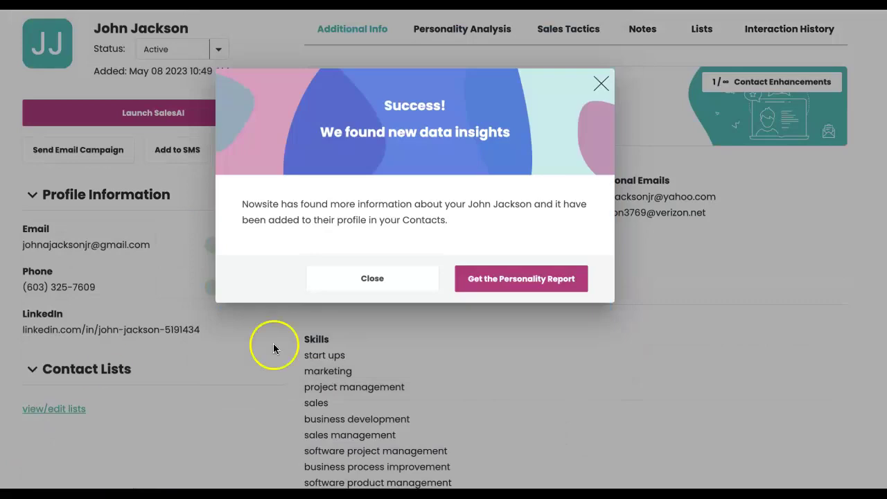
pyautogui.moveTo(550, 282)
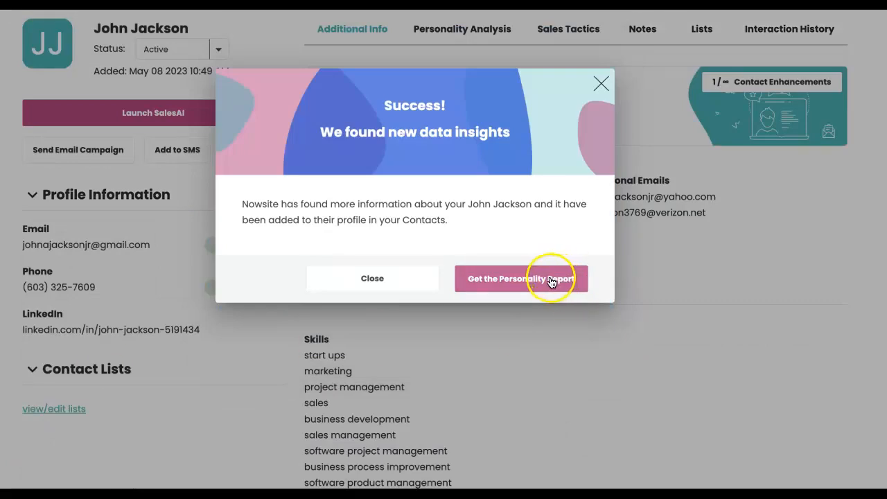
pyautogui.click(520, 277)
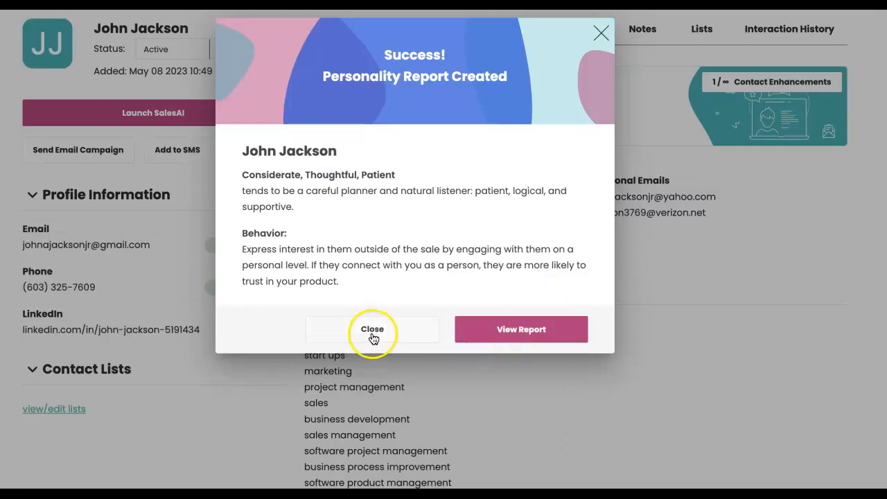
pyautogui.moveTo(600, 32)
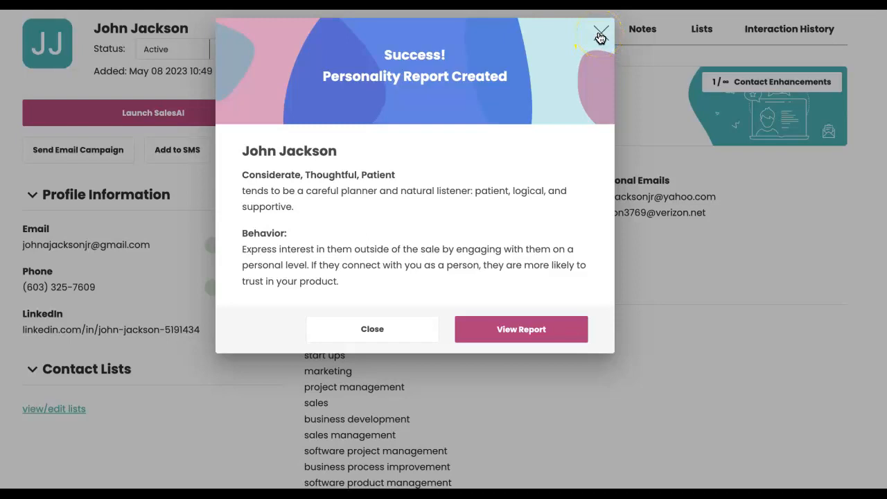
# Dismiss the report notice and review the enriched Skills and Work And Education sections
pyautogui.click(599, 31)
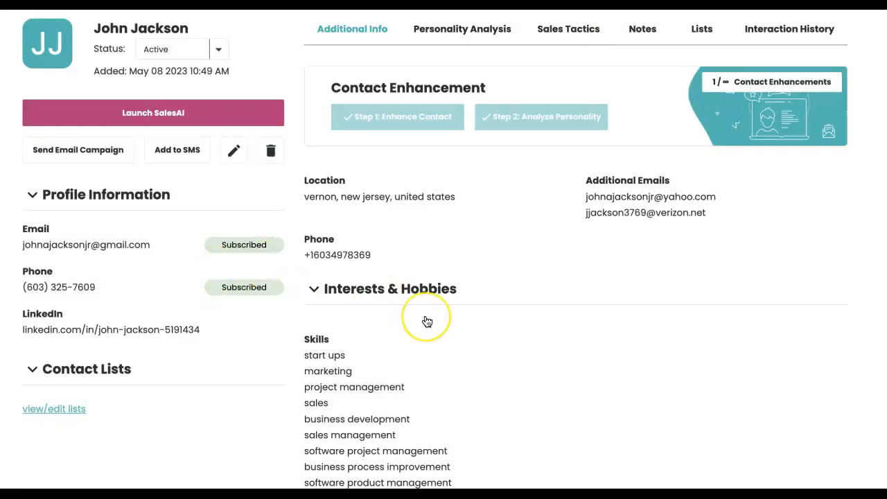
pyautogui.scroll(-3)
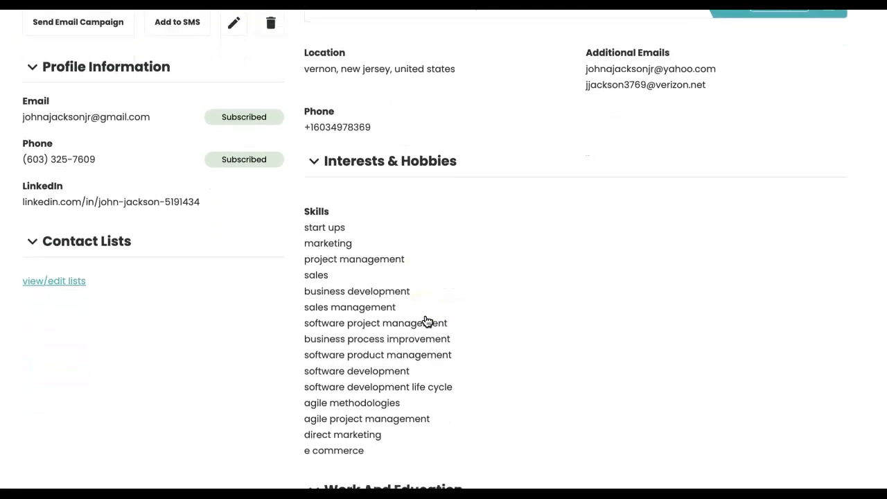
pyautogui.scroll(-3)
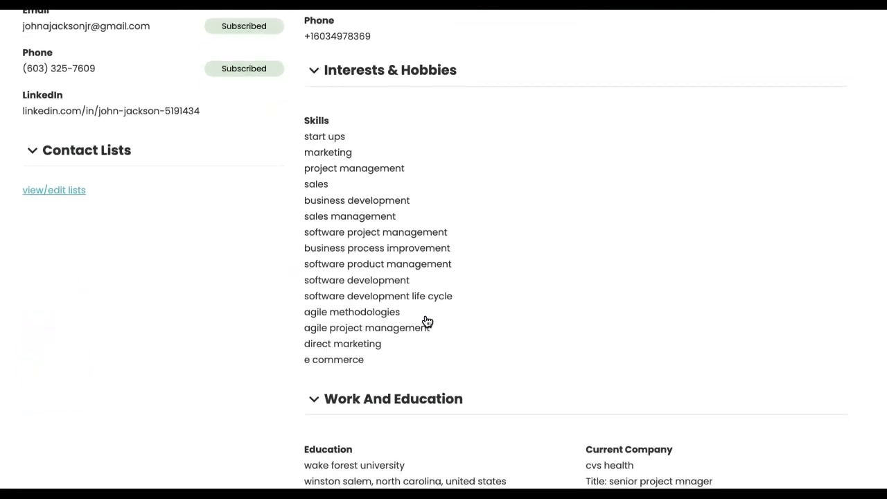
pyautogui.scroll(-3)
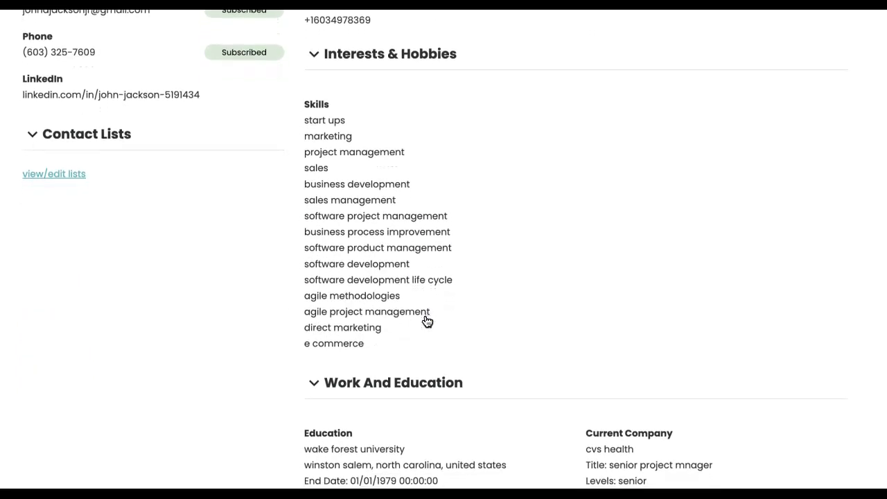
pyautogui.scroll(-3)
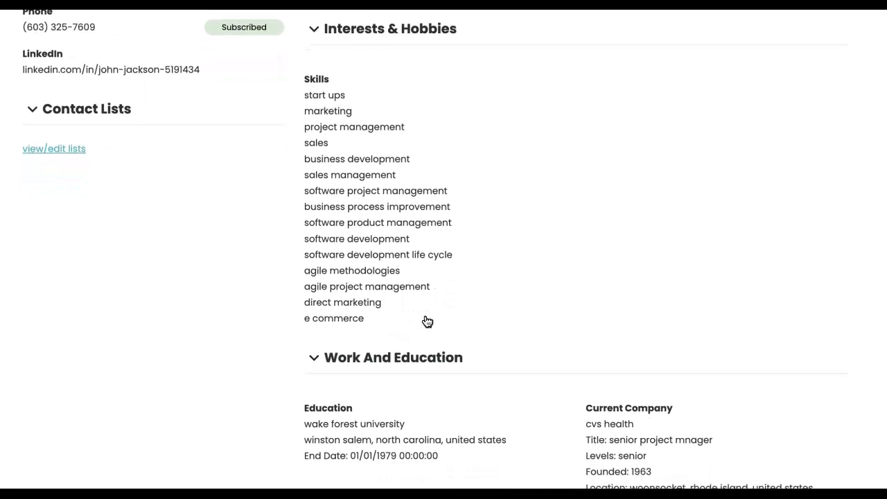
pyautogui.scroll(-3)
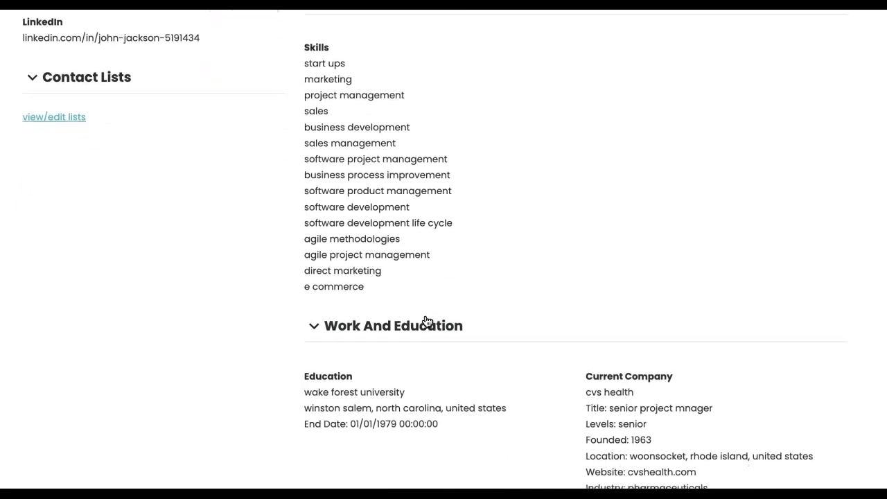
pyautogui.scroll(-3)
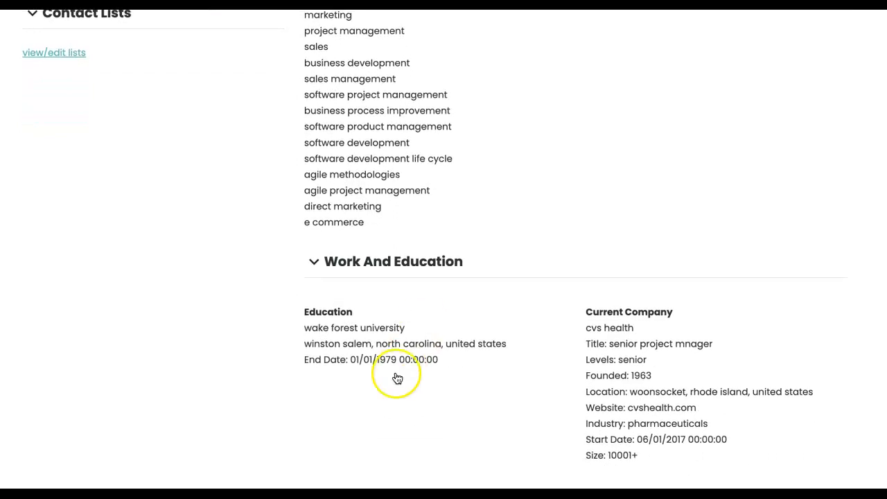
pyautogui.moveTo(580, 361)
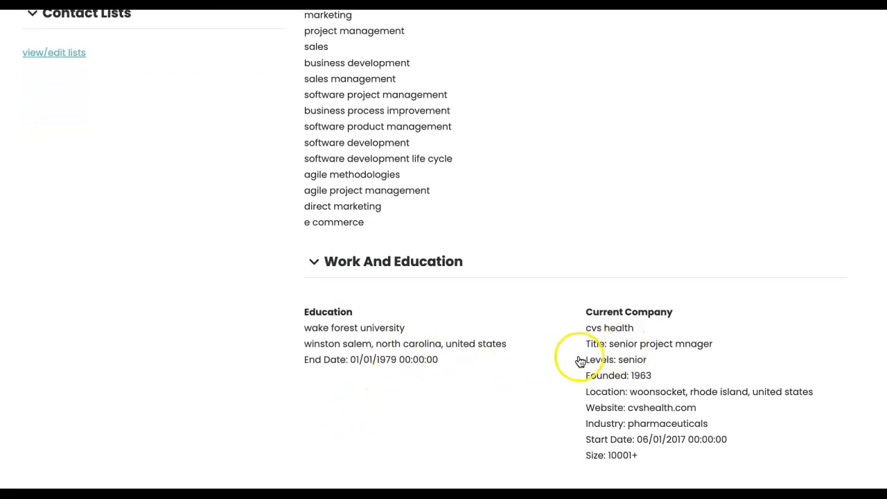
pyautogui.moveTo(762, 434)
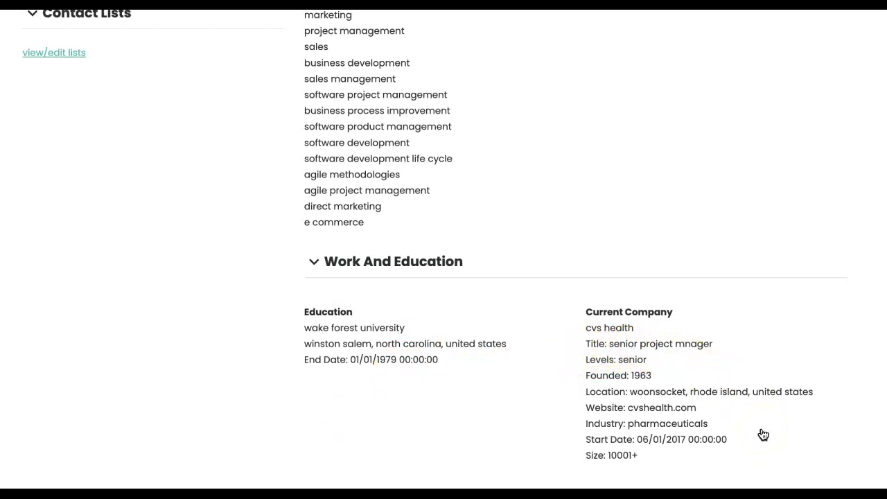
pyautogui.scroll(3)
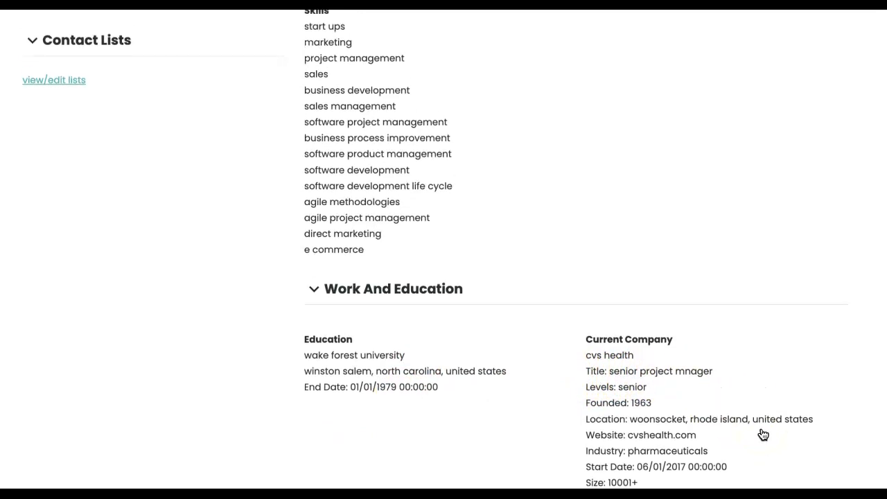
pyautogui.scroll(3)
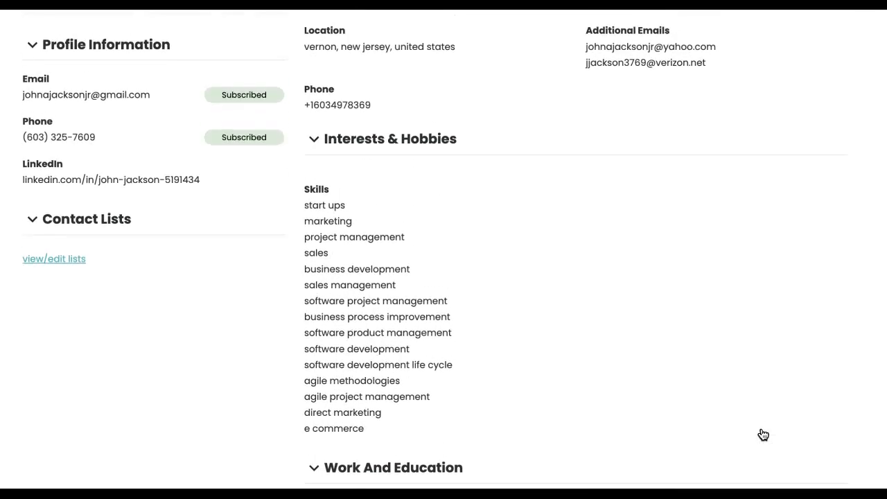
pyautogui.scroll(3)
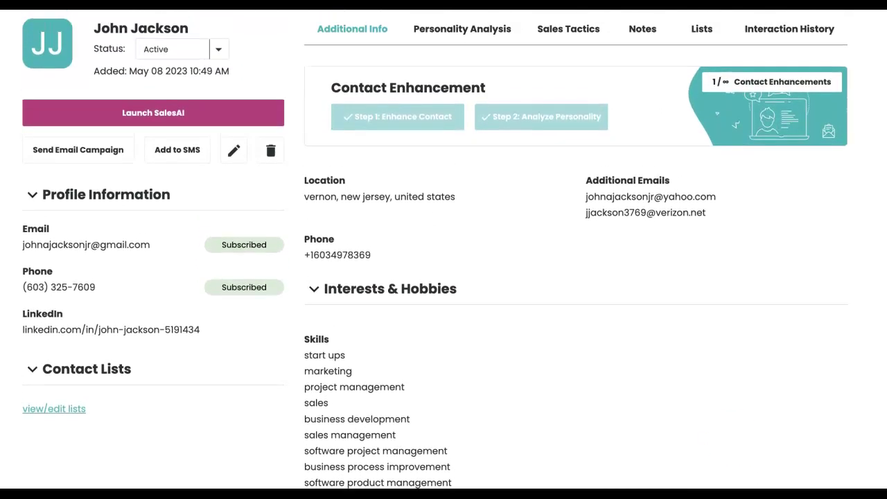